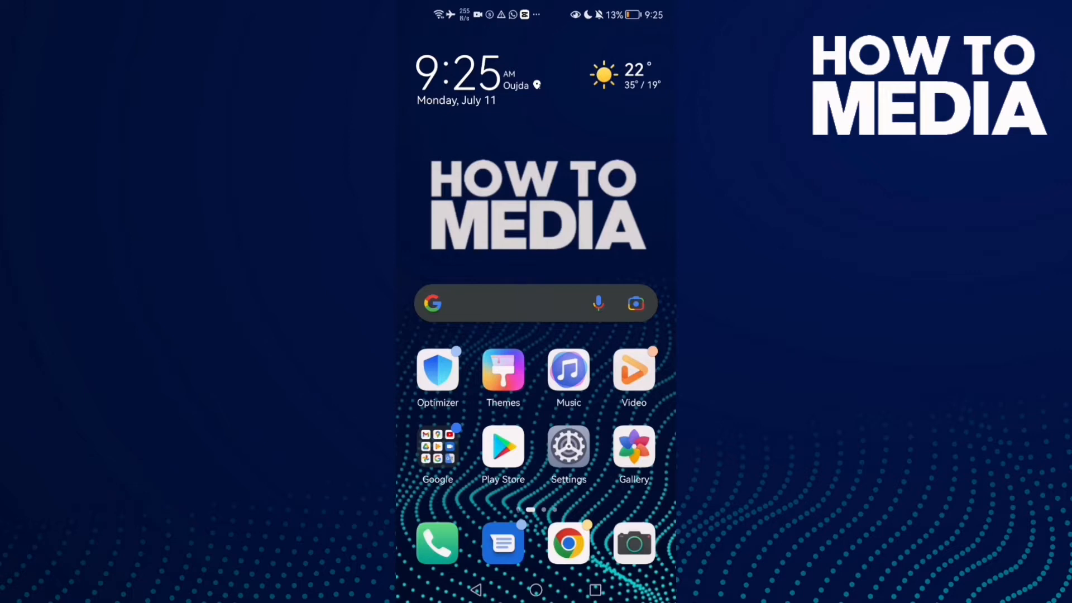
- Launch TikTok from the next home screen page to reach the For You feed
scroll("left", 3)
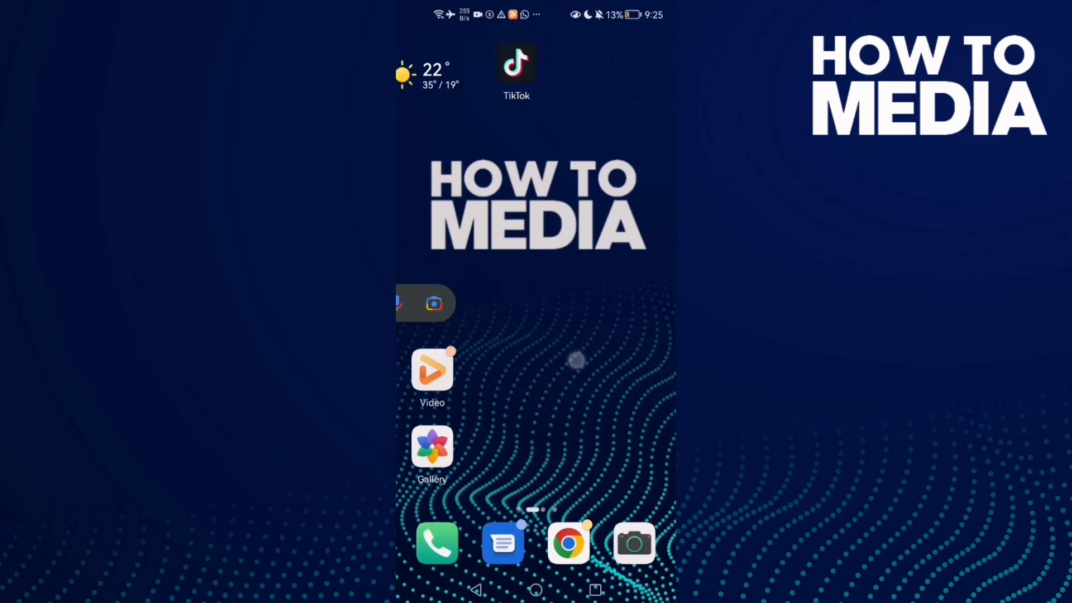
left_click(516, 65)
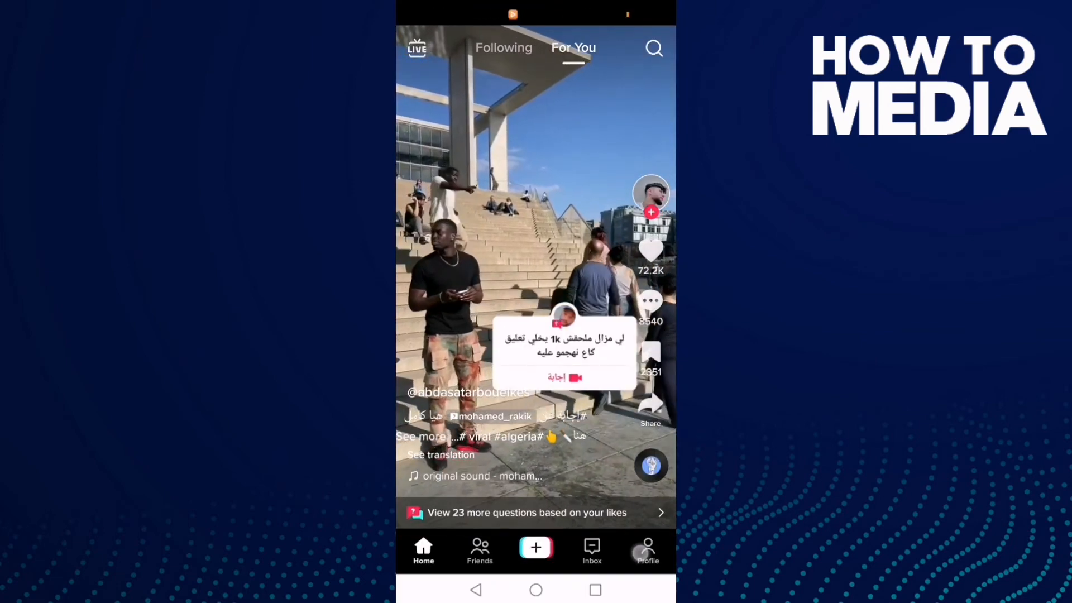
- Go to my profile and reach Settings and privacy from the profile menu
left_click(648, 550)
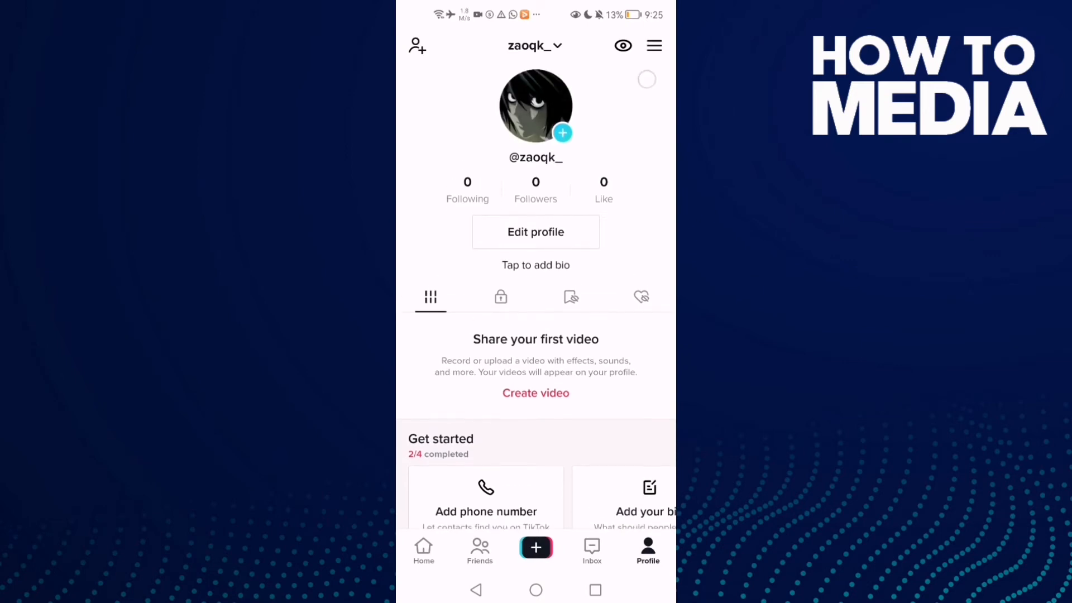
left_click(653, 45)
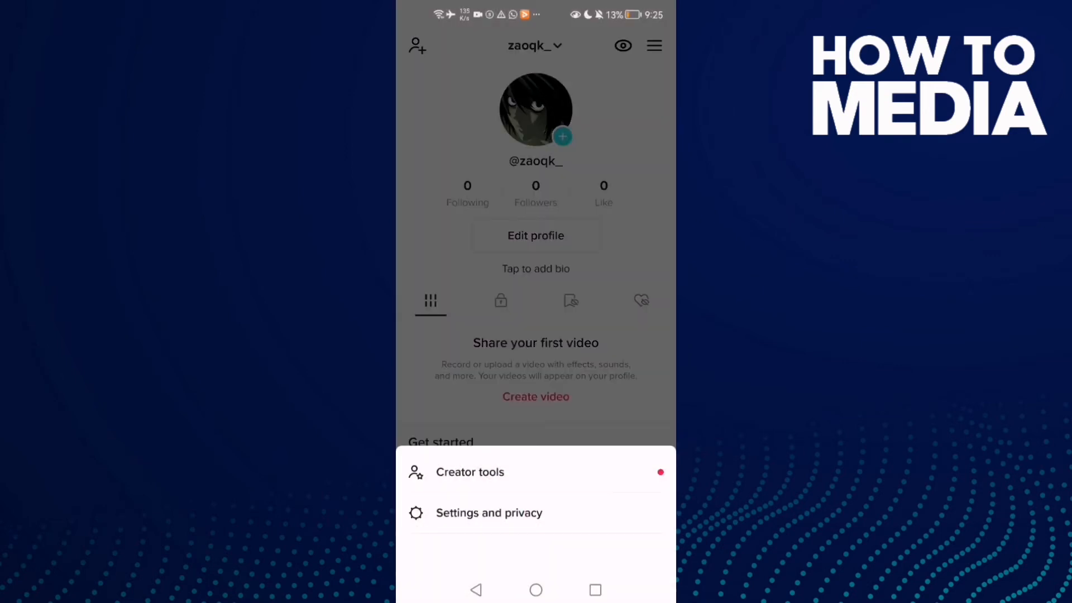
left_click(489, 513)
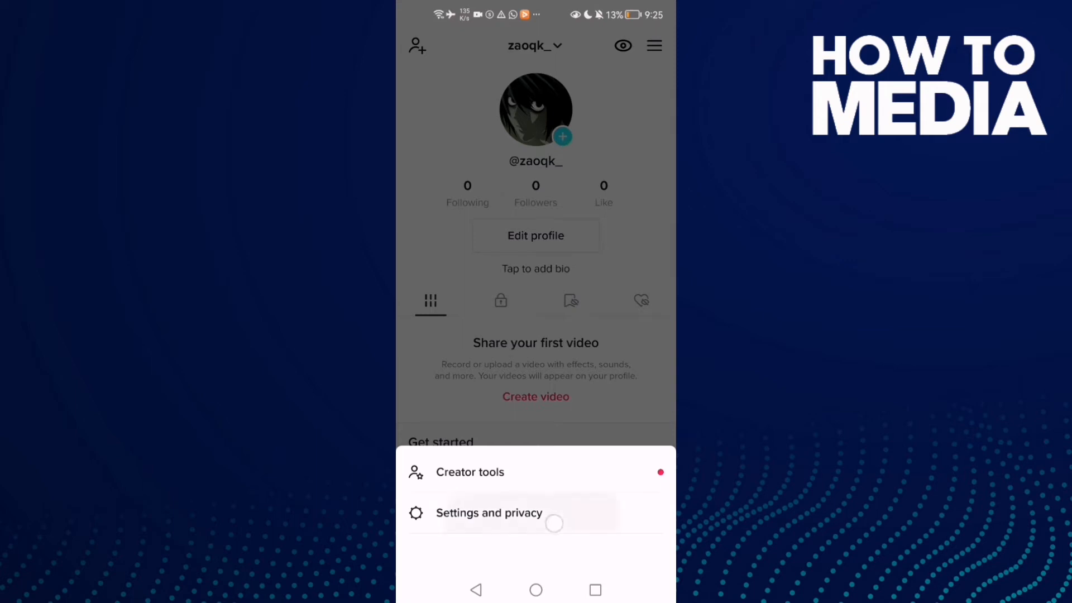
left_click(489, 513)
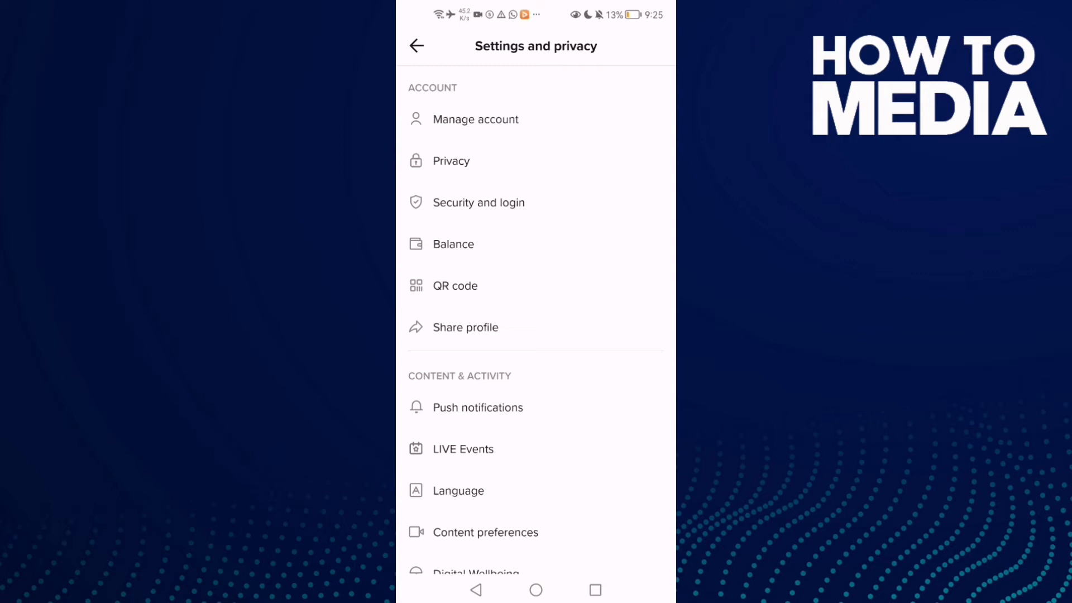
- Show the Privacy page's Personalization and data section with Ads personalization and Download your data
left_click(450, 160)
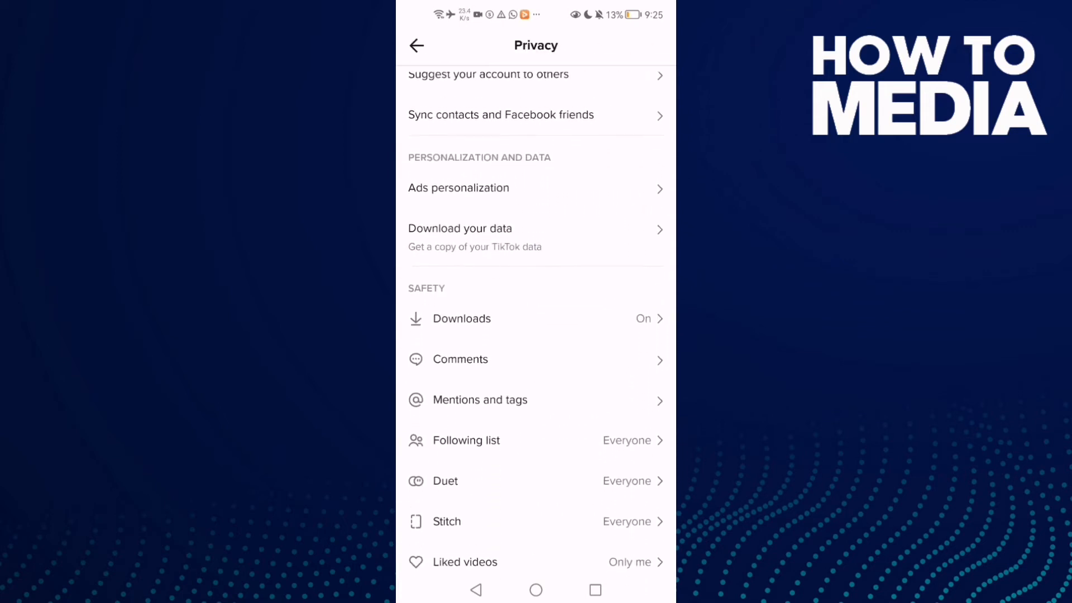
scroll("up", 3)
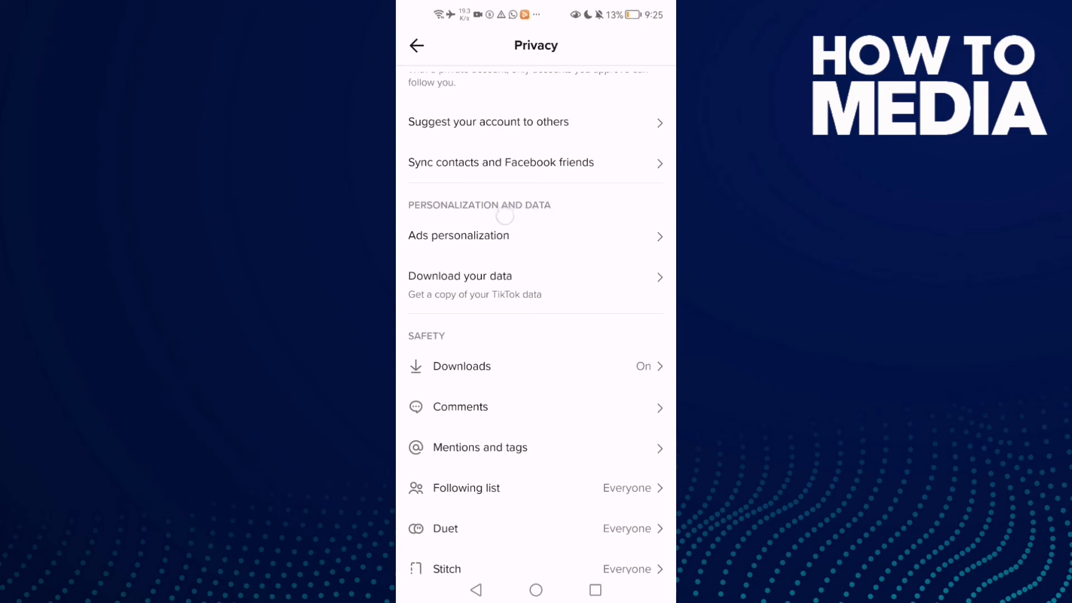
scroll("up", 3)
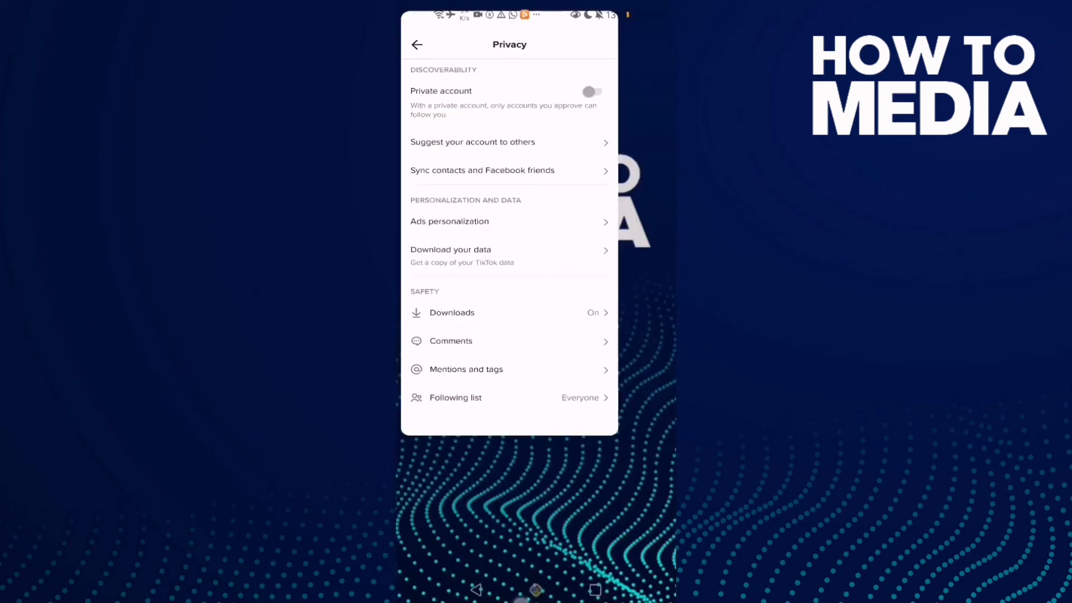
left_click(535, 589)
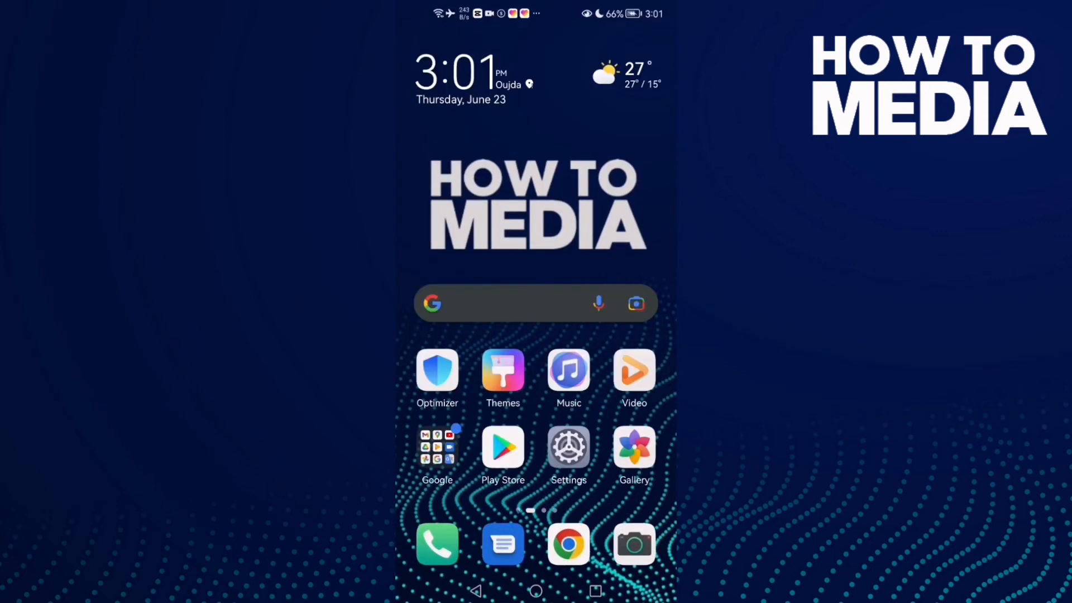